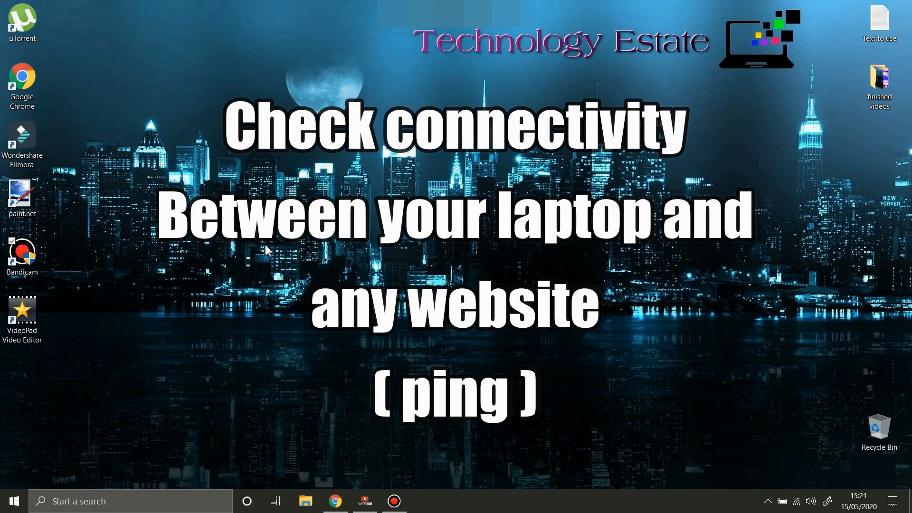
mouse_move(388, 269)
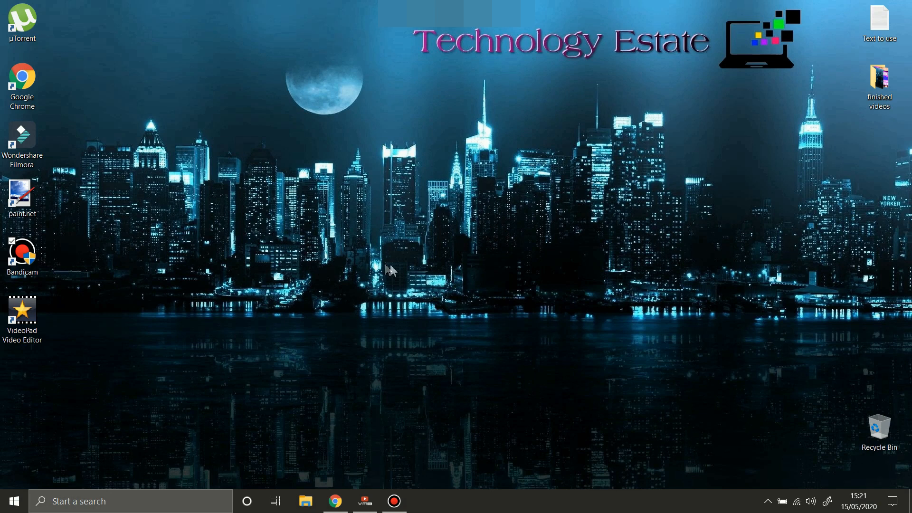
mouse_move(400, 269)
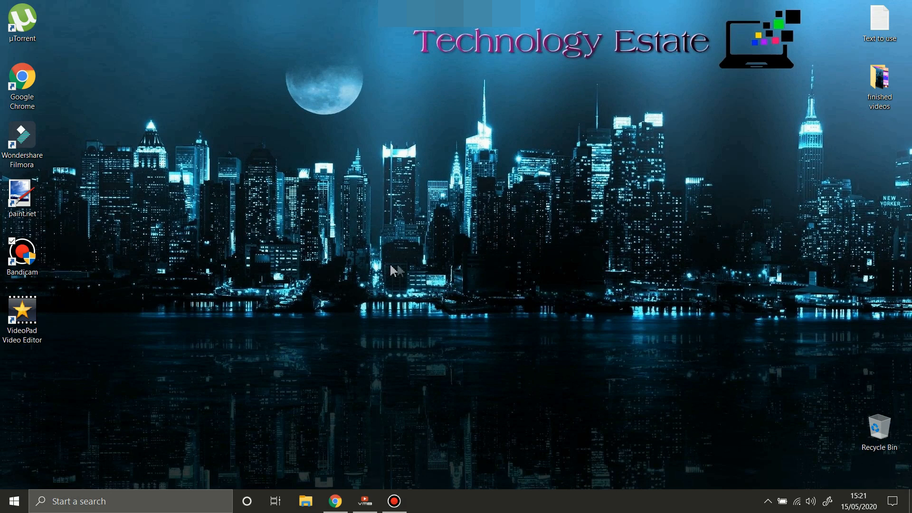
mouse_move(400, 270)
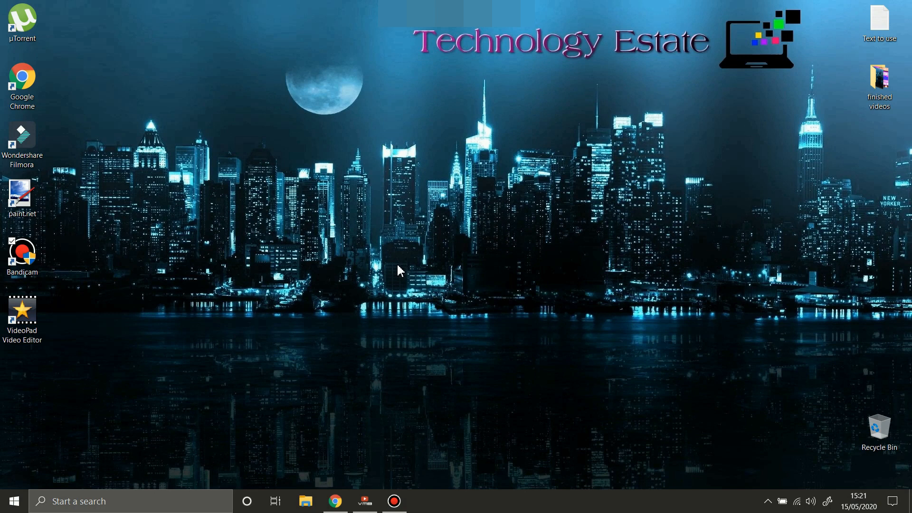
mouse_move(405, 272)
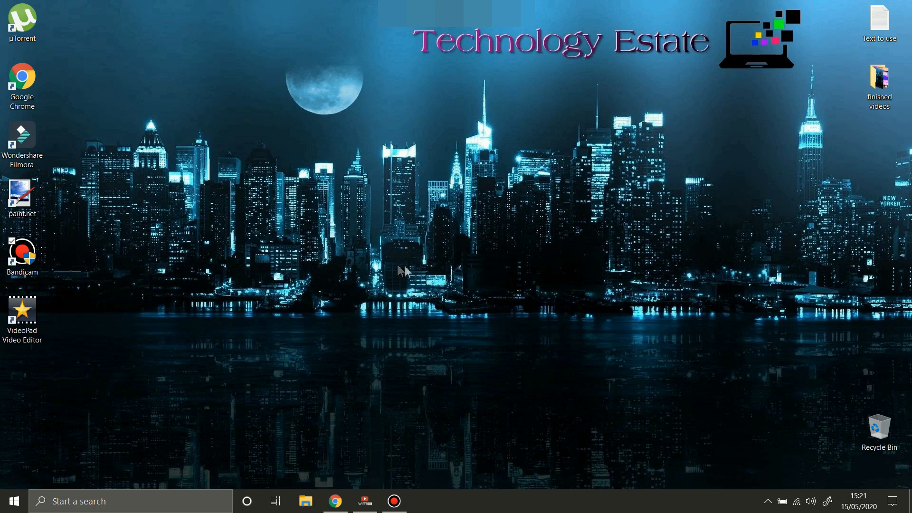
mouse_move(412, 271)
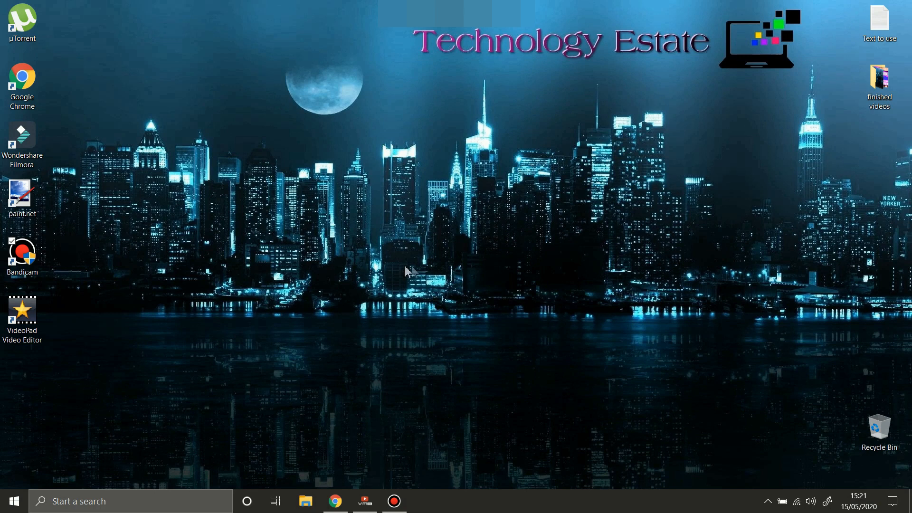
mouse_move(413, 272)
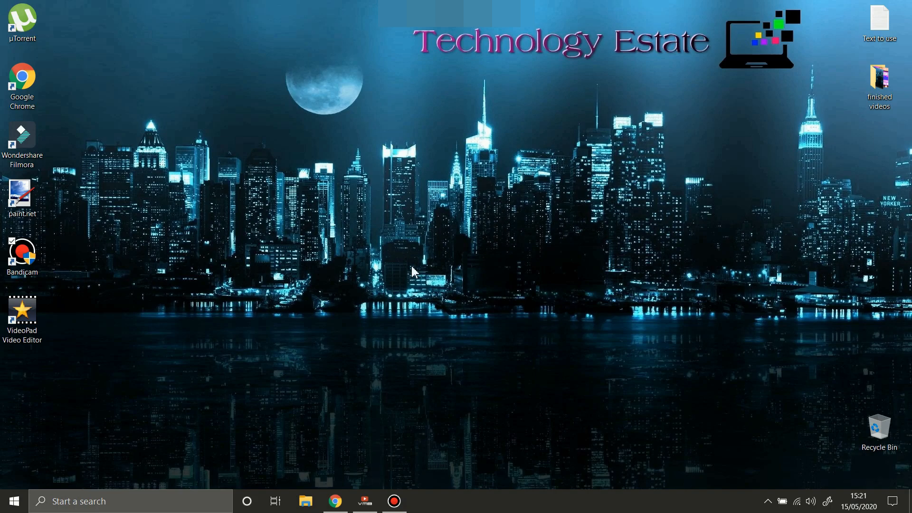
mouse_move(388, 269)
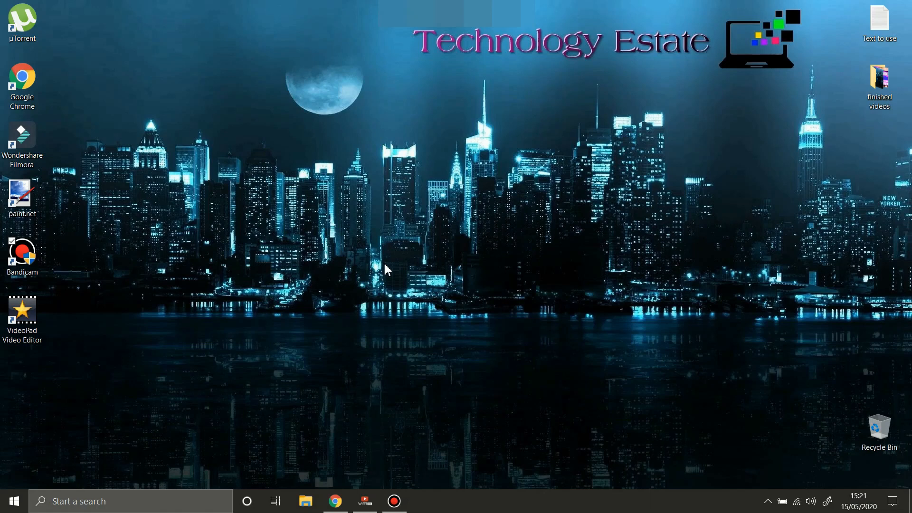
mouse_move(389, 270)
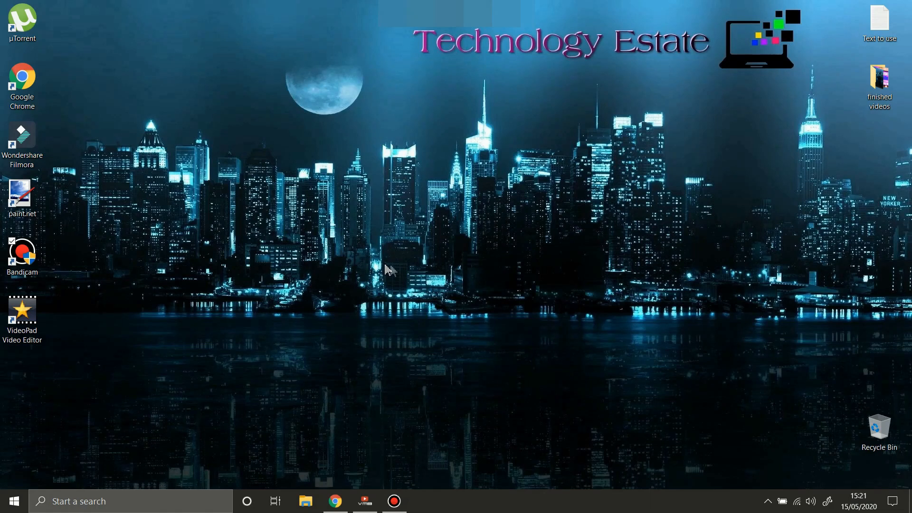
mouse_move(392, 269)
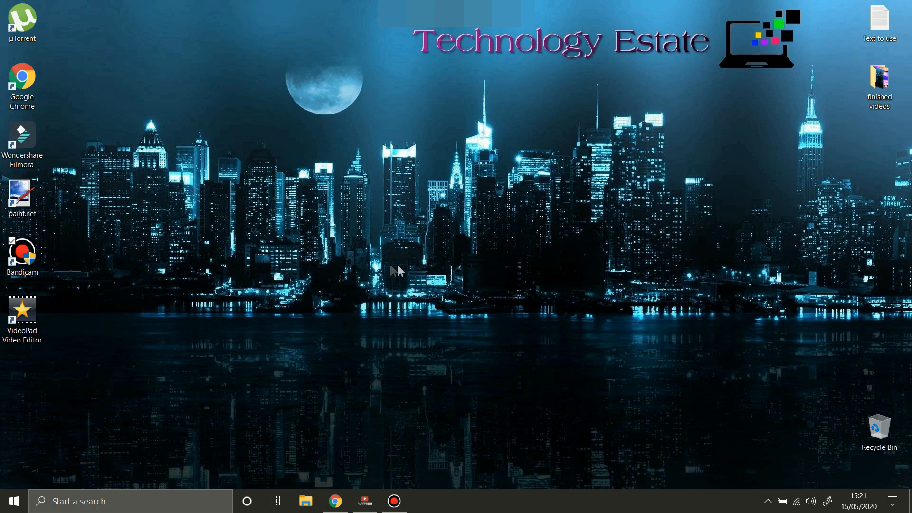
mouse_move(459, 271)
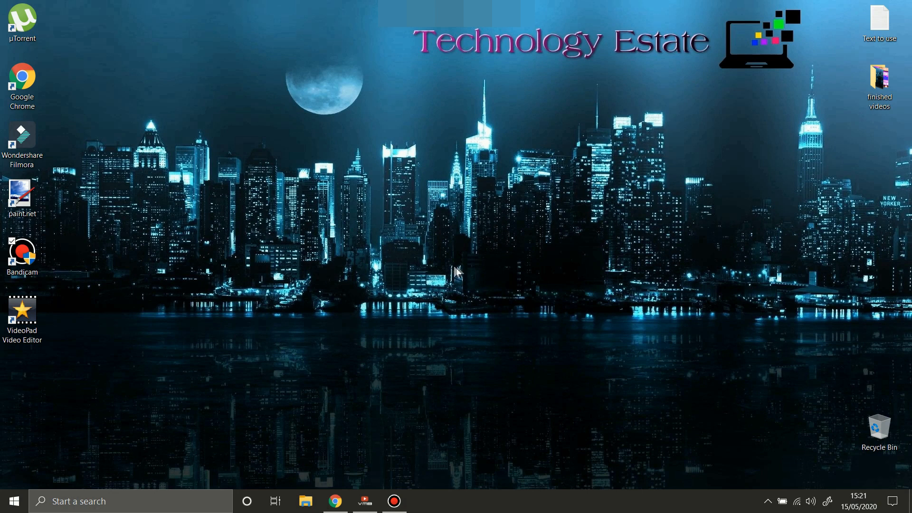
mouse_move(459, 270)
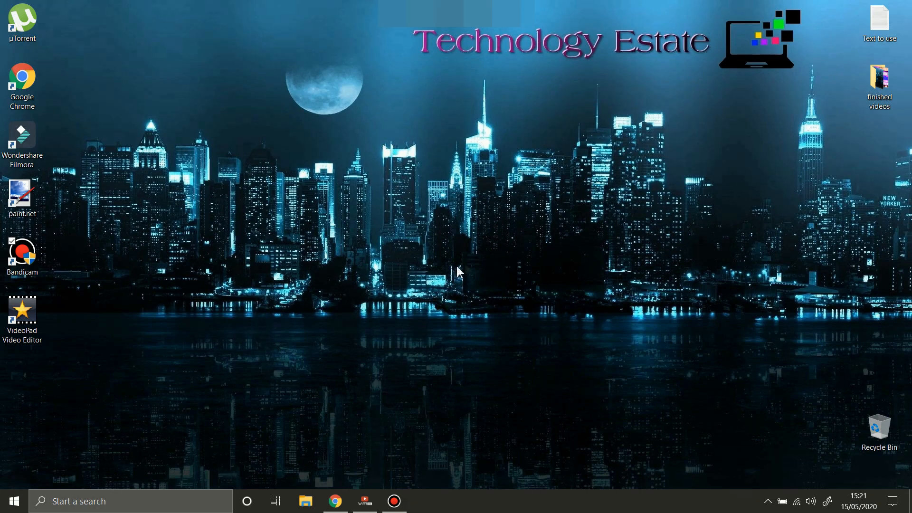
mouse_move(465, 269)
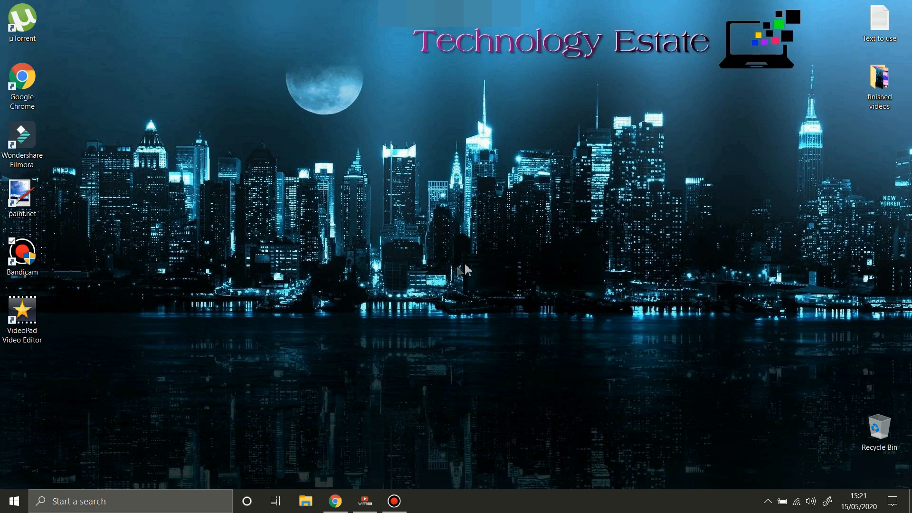
mouse_move(183, 373)
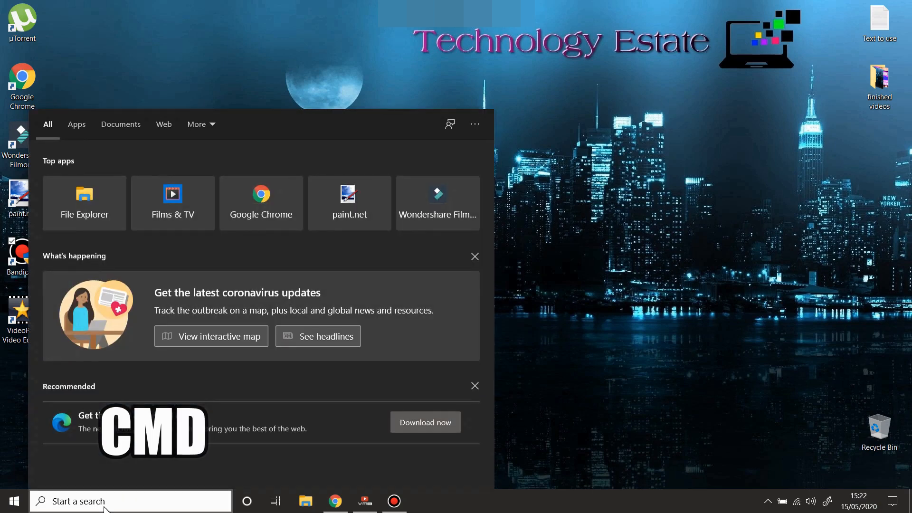
- Search Windows for 'CMD' and launch Command Prompt from the results
type("Command Prompt")
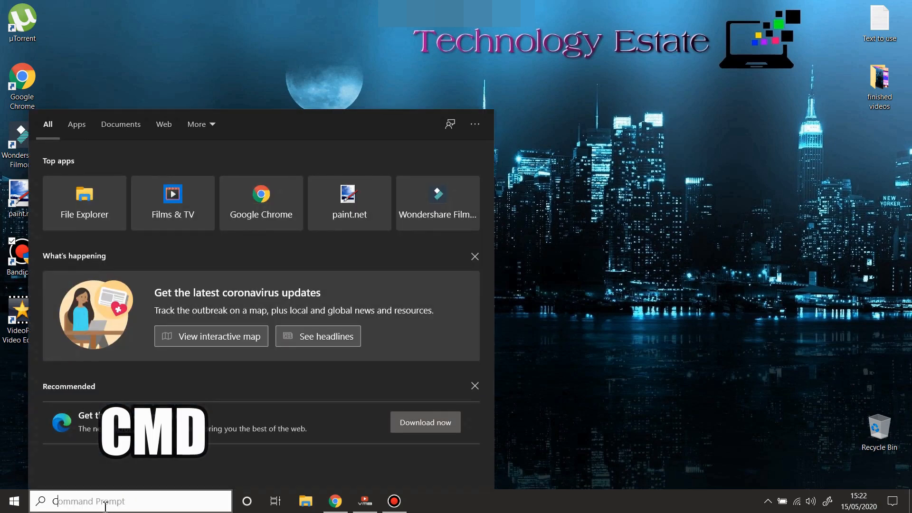
type("CMD")
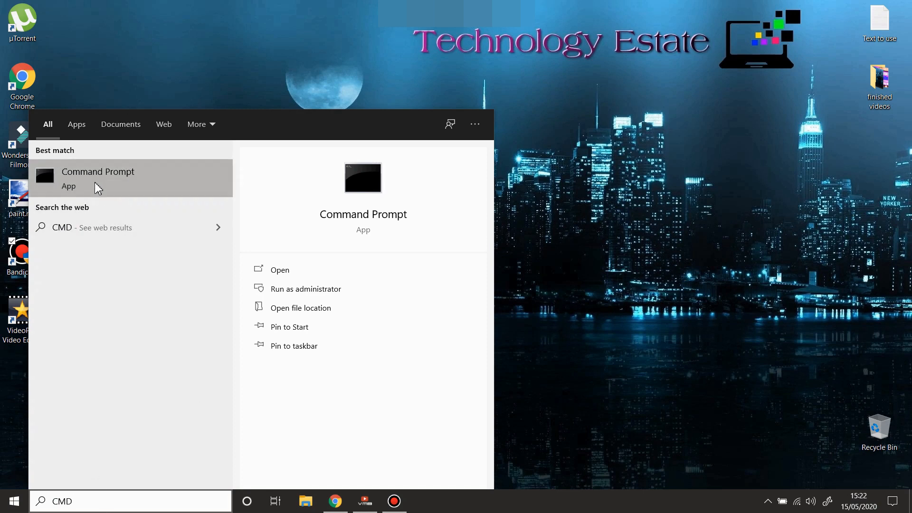
left_click(98, 177)
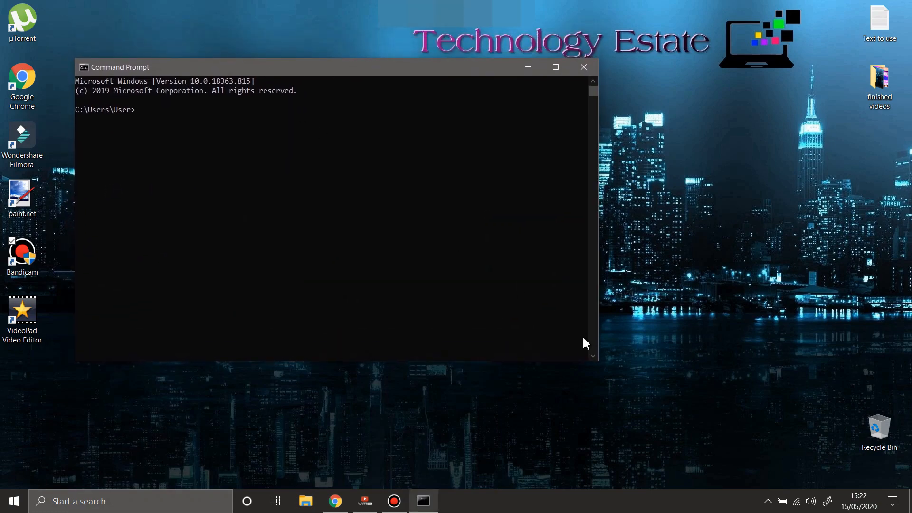
left_click_drag(593, 360, 806, 456)
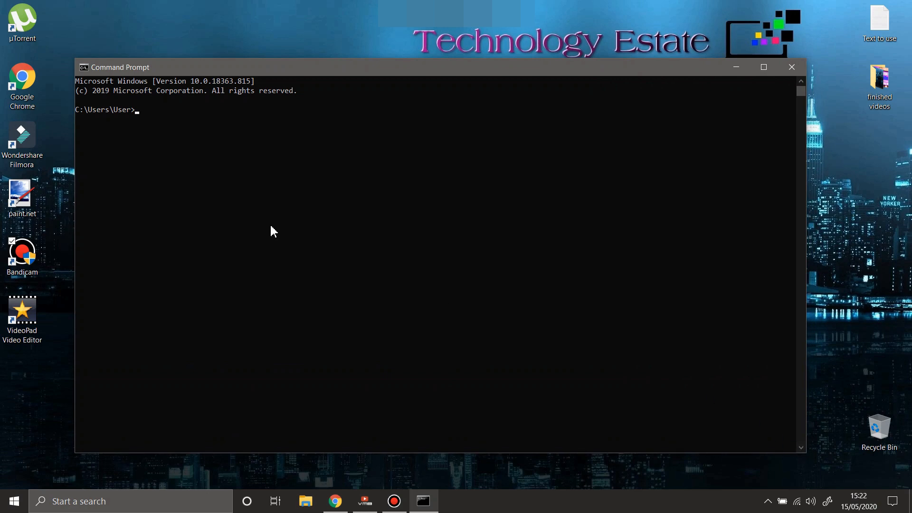
type("P")
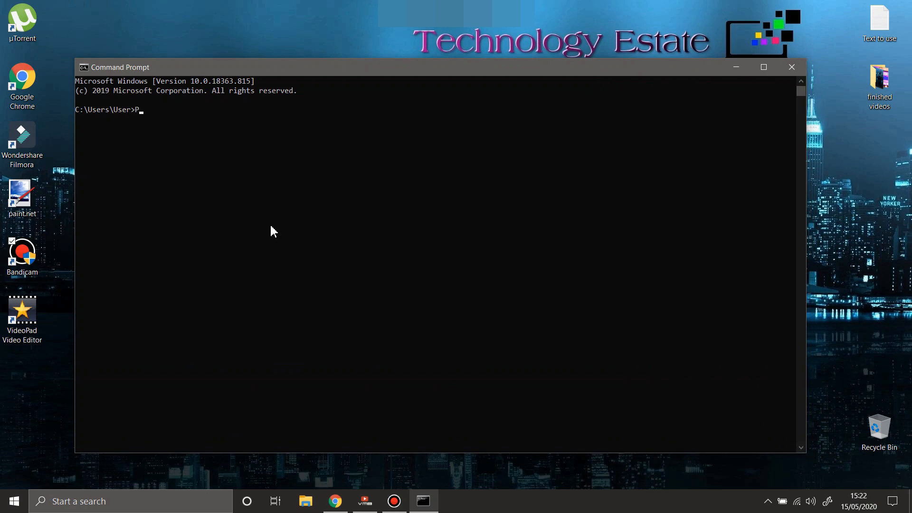
type("ING")
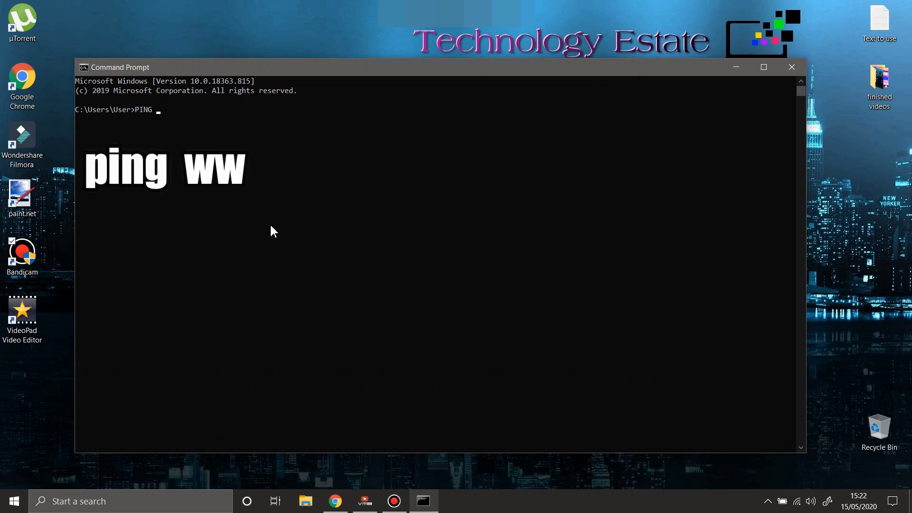
type("w.youtube.com")
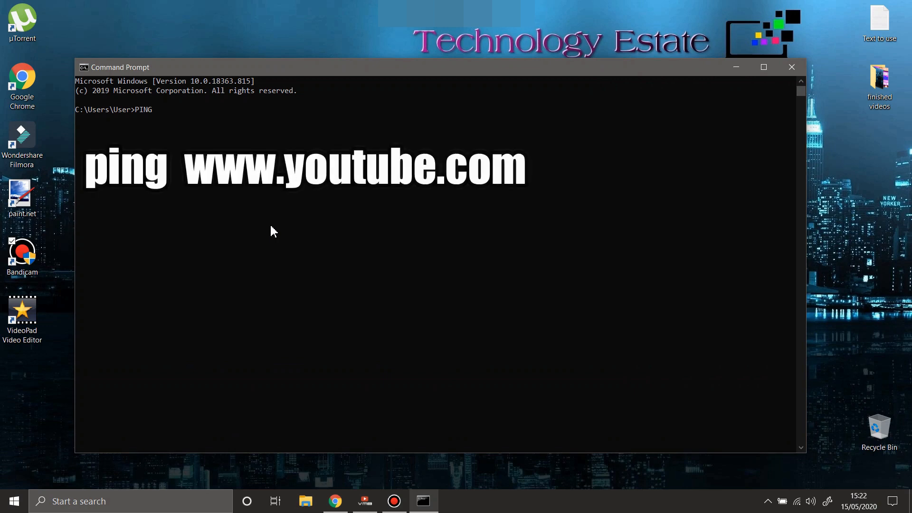
type("www.")
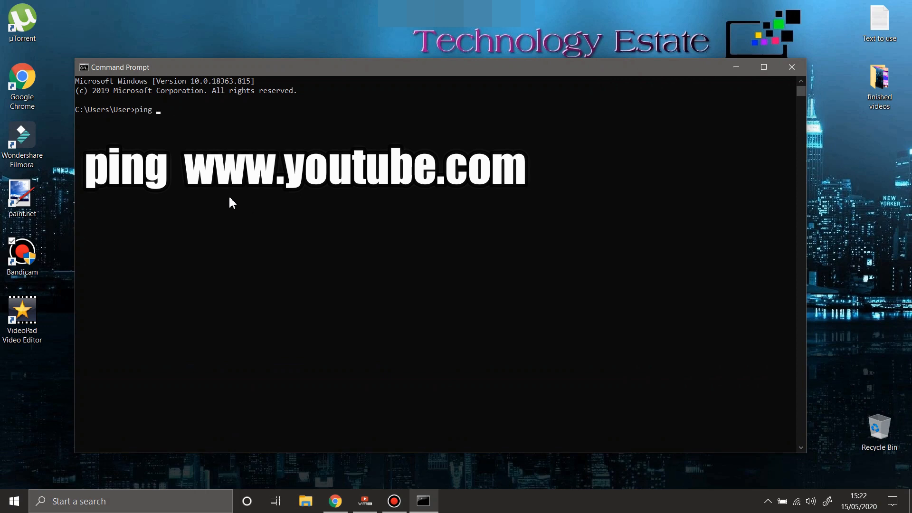
type("www")
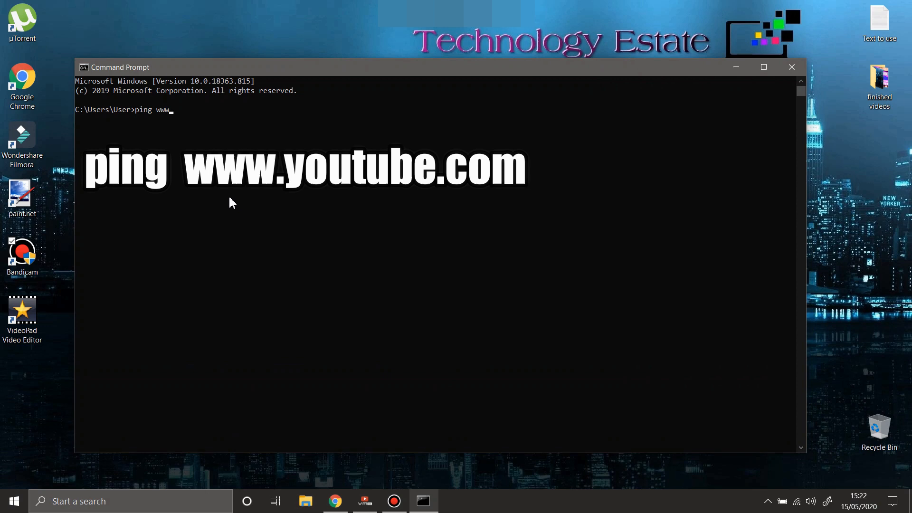
type("yo")
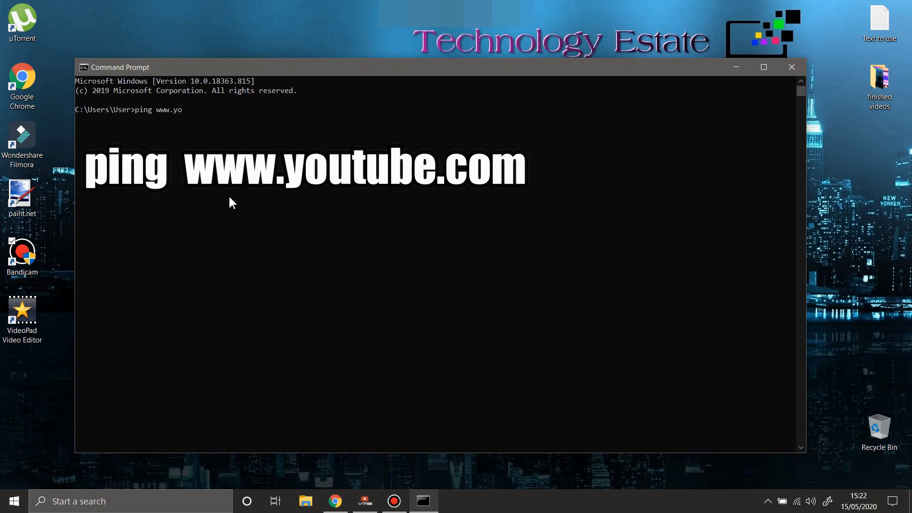
type("utube.c")
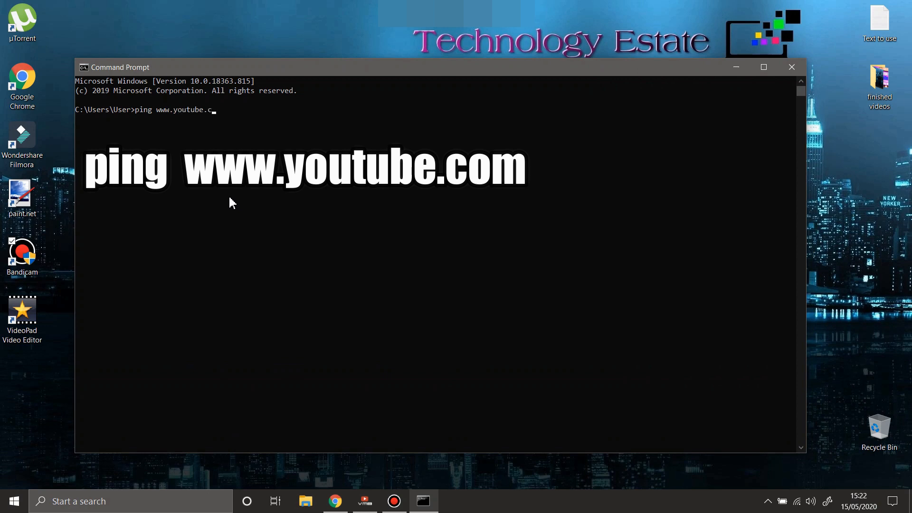
type("om")
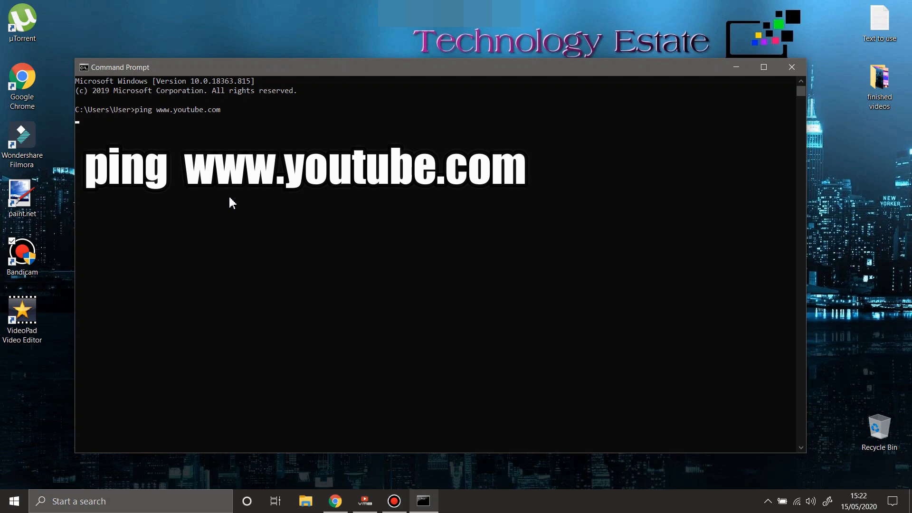
key("enter")
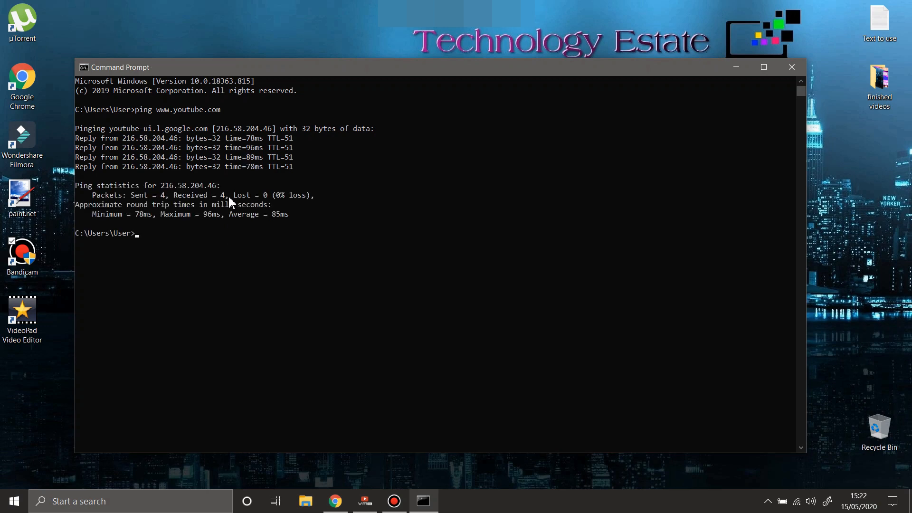
mouse_move(264, 178)
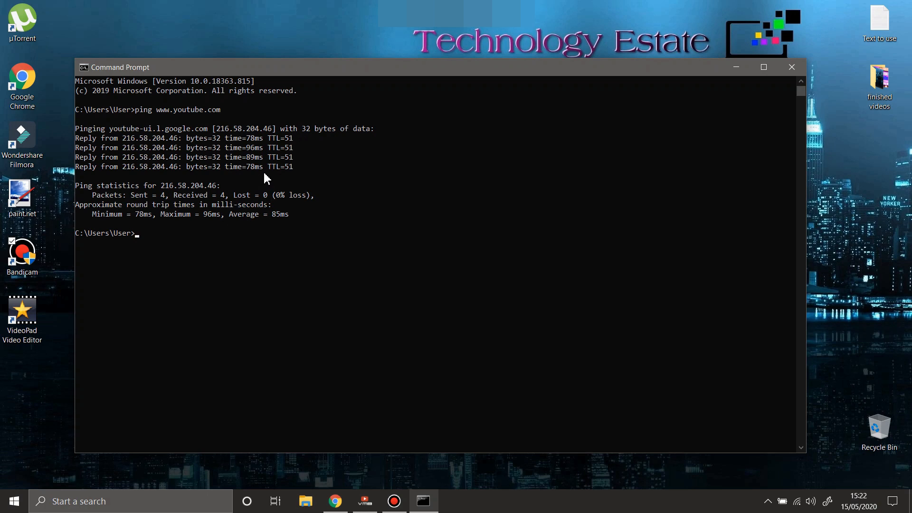
mouse_move(238, 144)
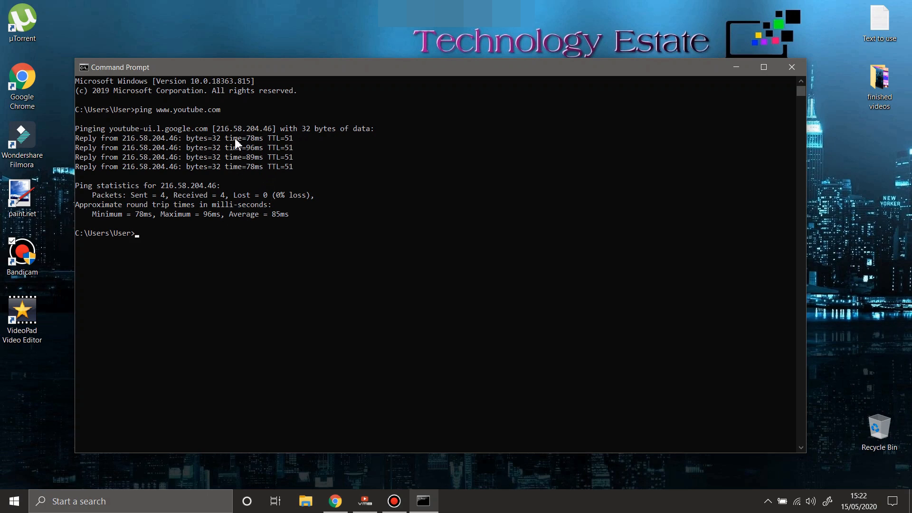
mouse_move(270, 155)
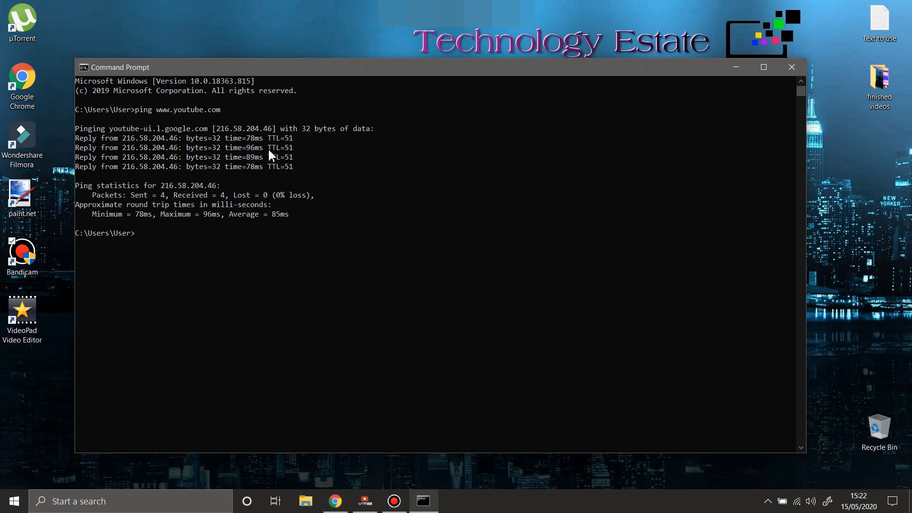
mouse_move(211, 157)
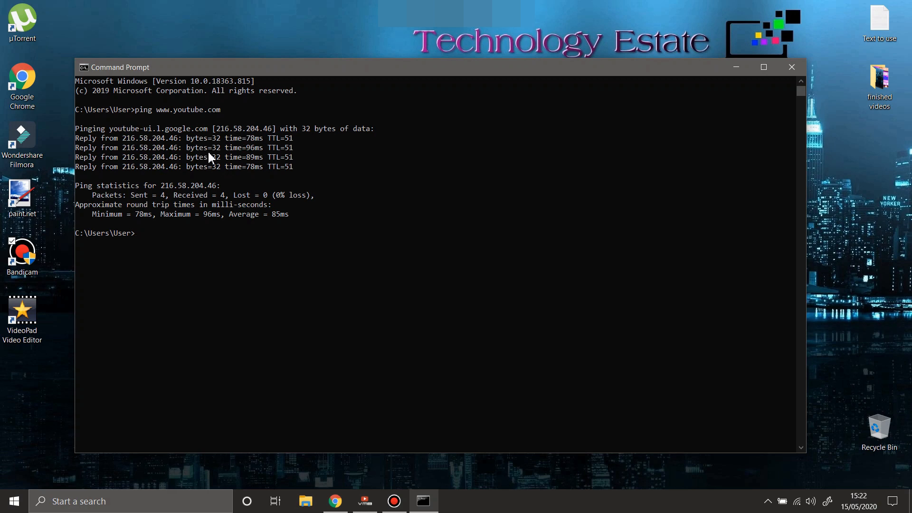
mouse_move(144, 242)
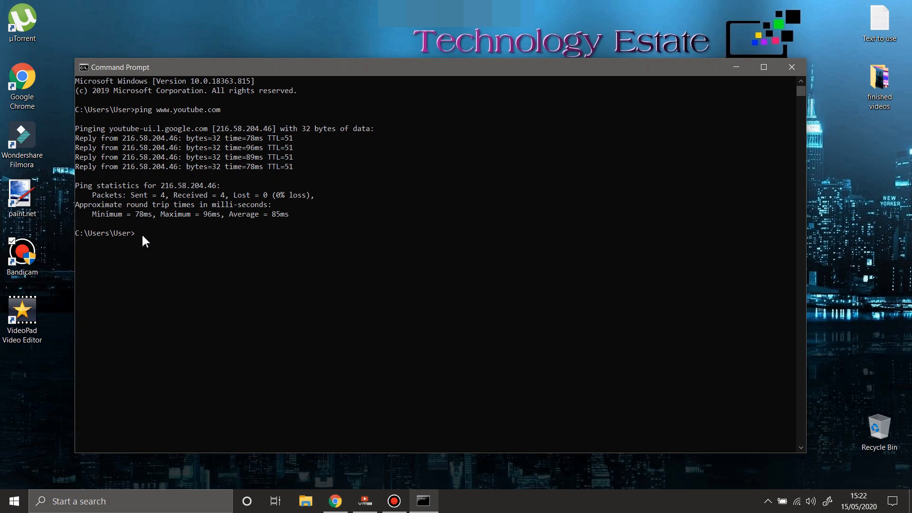
mouse_move(218, 116)
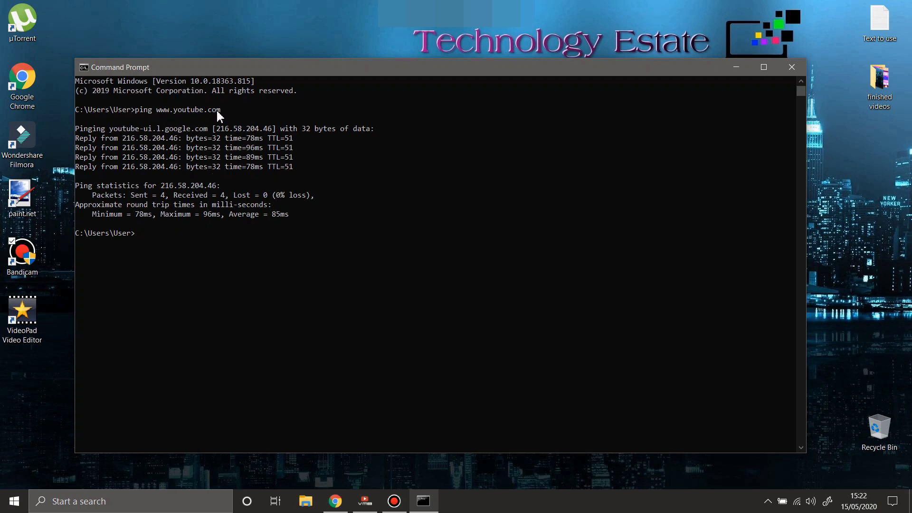
type("pi")
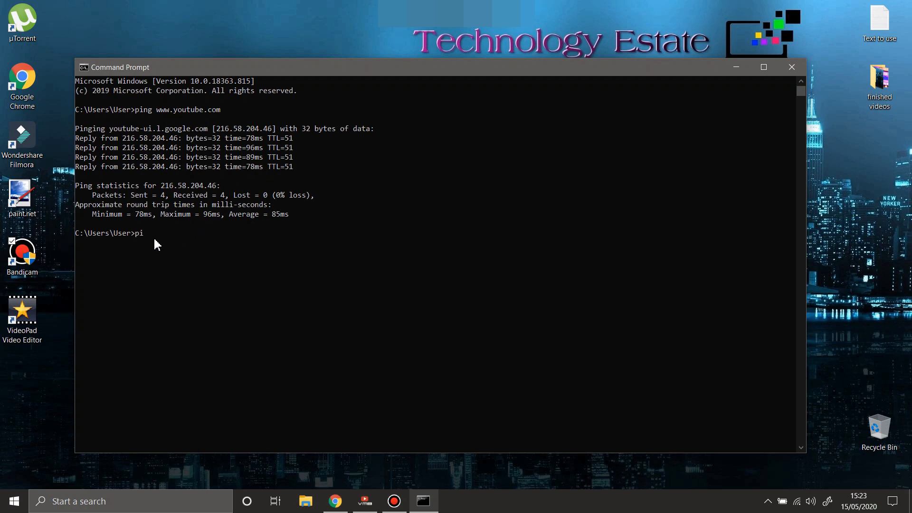
type("ng -")
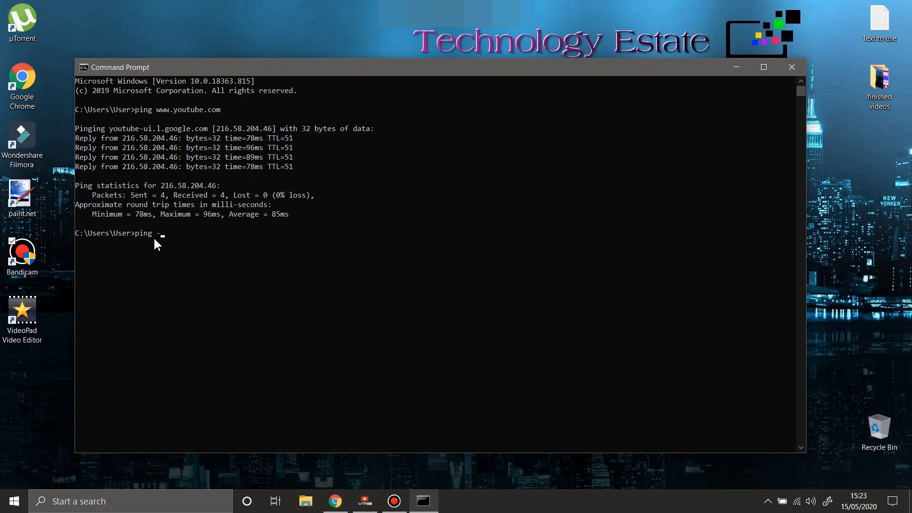
type("t w")
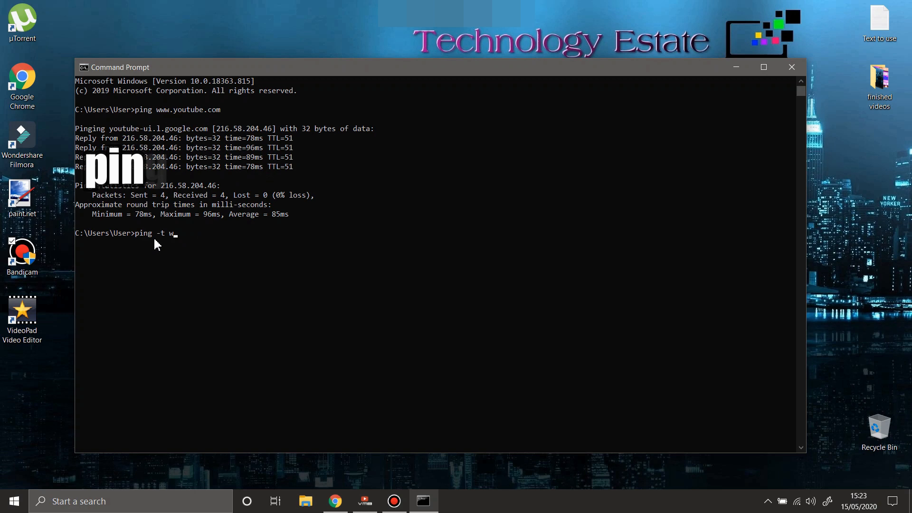
type("ww.youtube.")
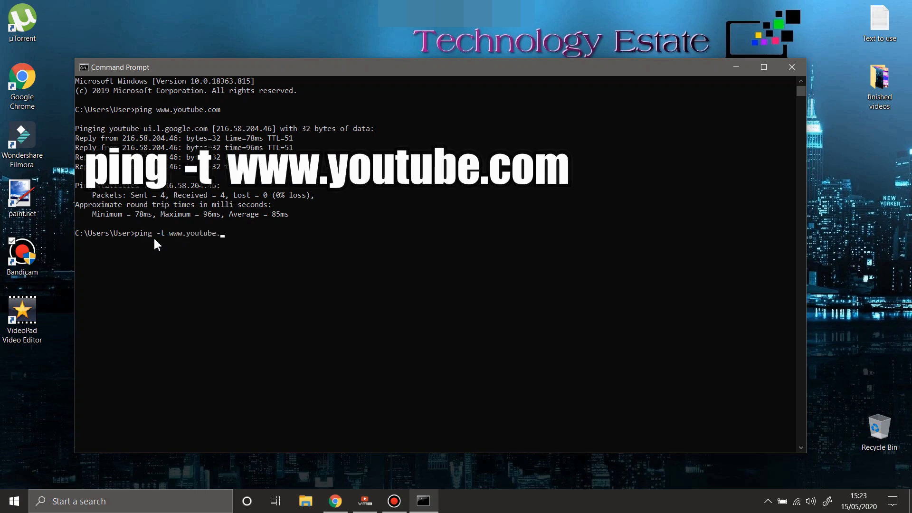
type("com")
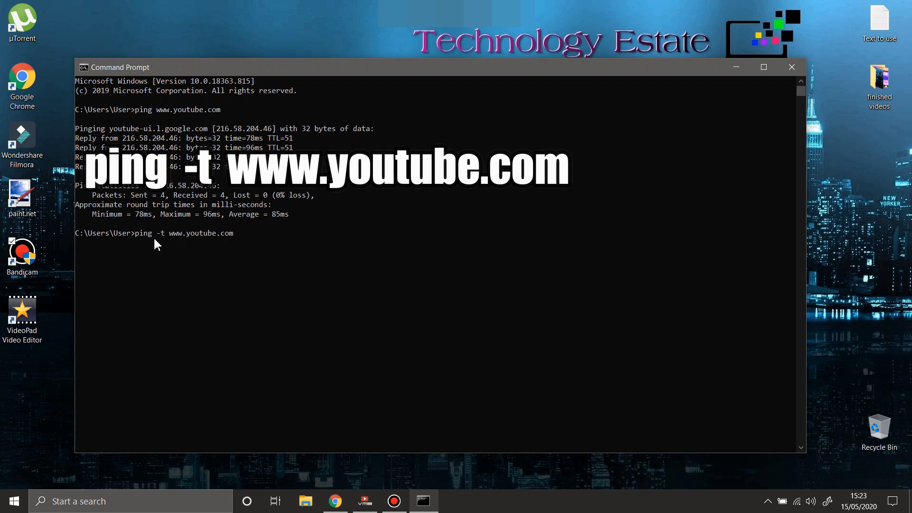
mouse_move(131, 240)
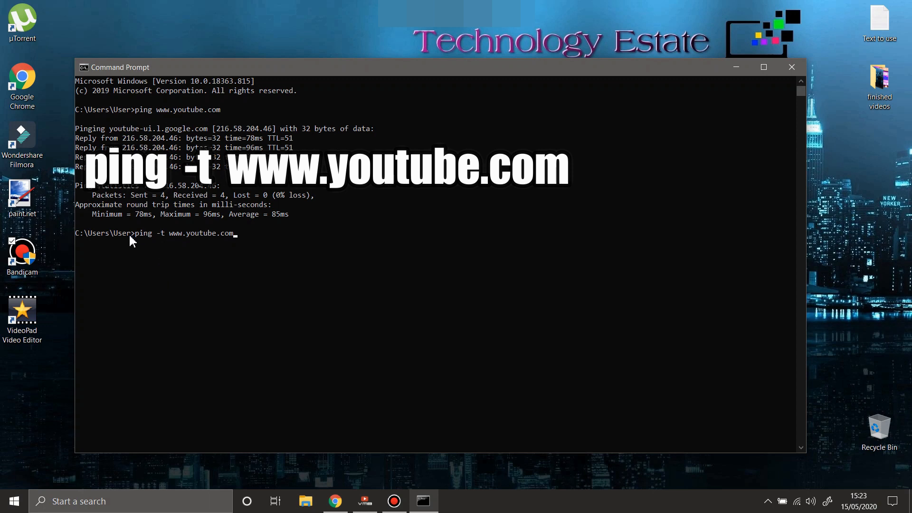
mouse_move(191, 273)
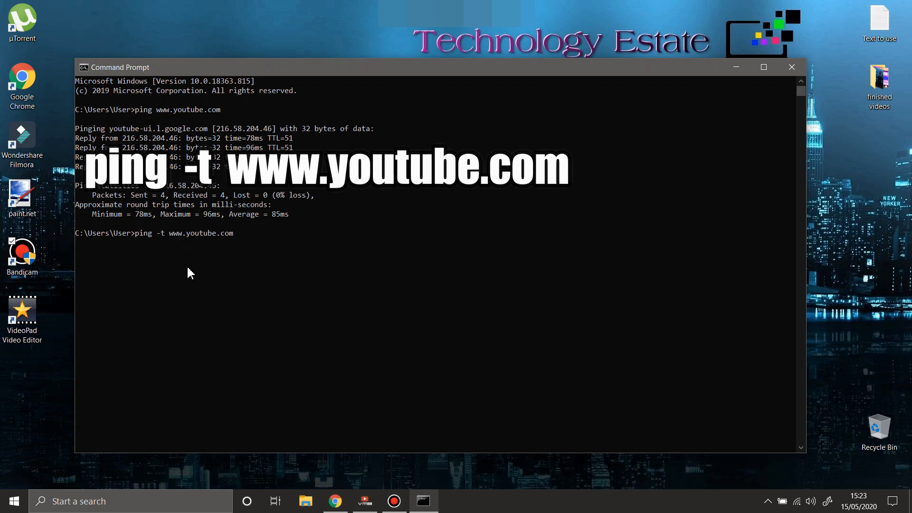
key("enter")
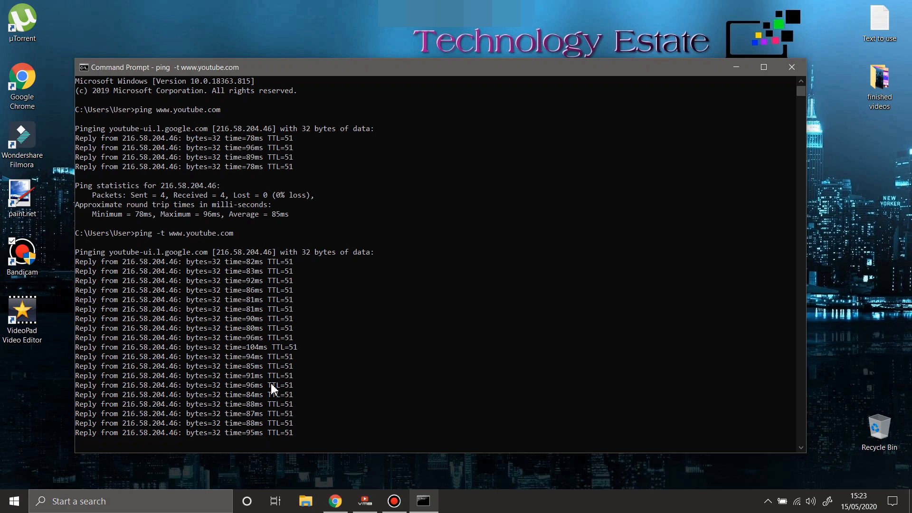
- Scroll down to watch the continuous YouTube ping replies, around 80–104 ms
scroll("down", 3)
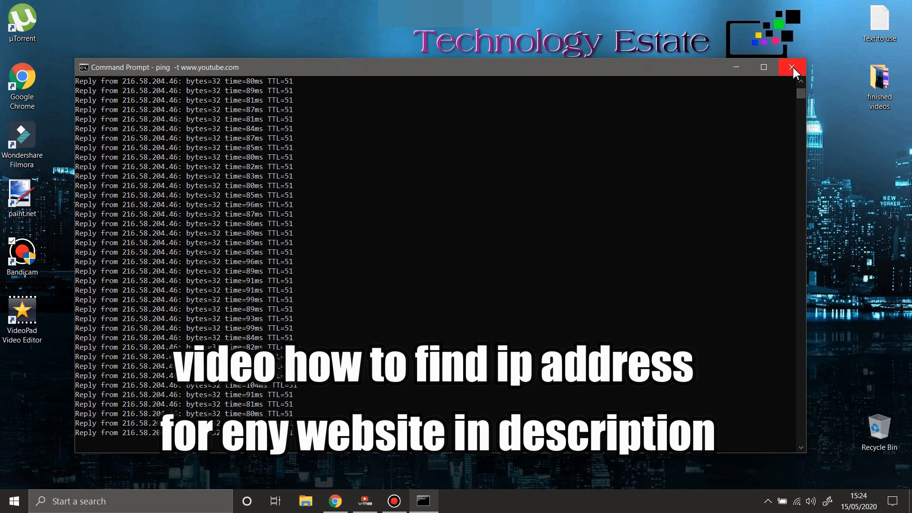
- Close the Command Prompt window running the continuous ping
left_click(792, 67)
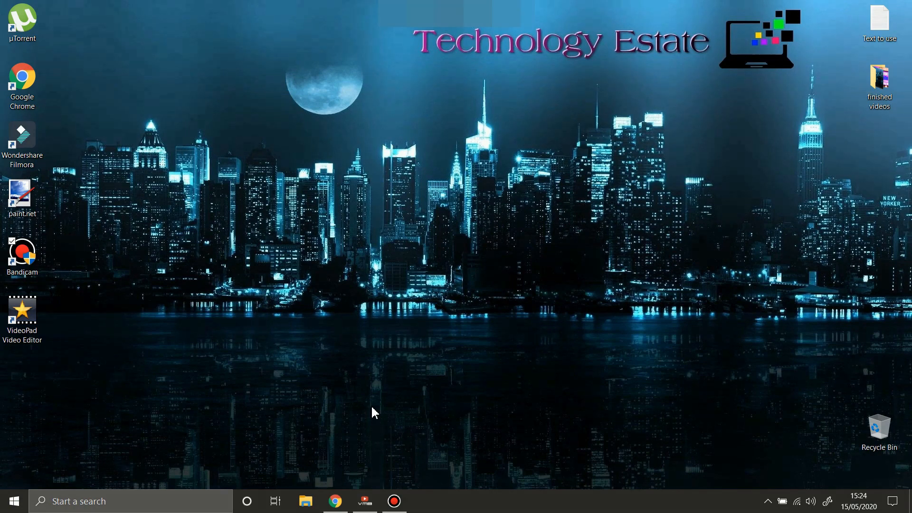
mouse_move(375, 414)
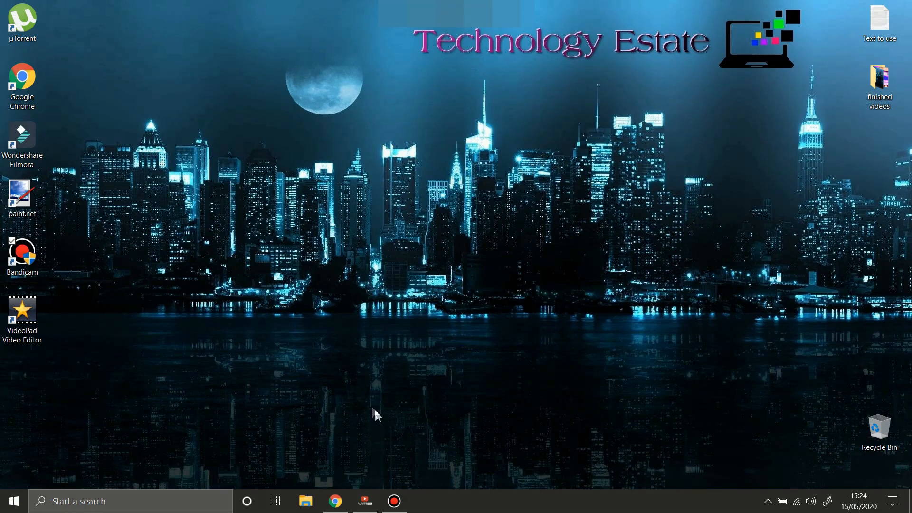